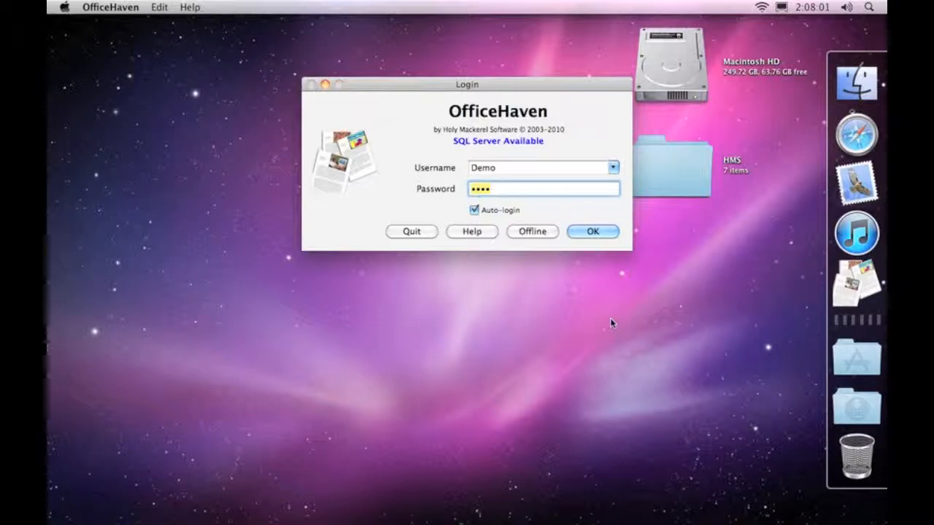
pyautogui.moveTo(494, 102)
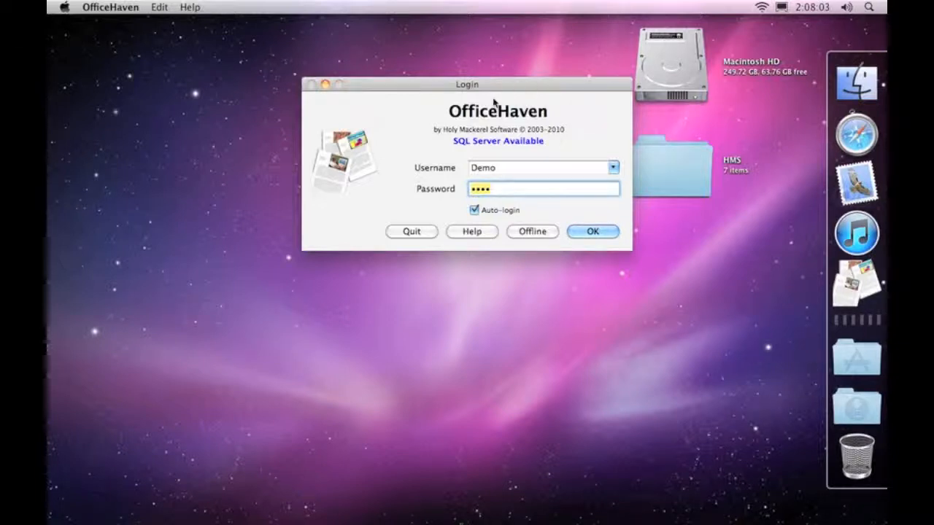
pyautogui.moveTo(745, 215)
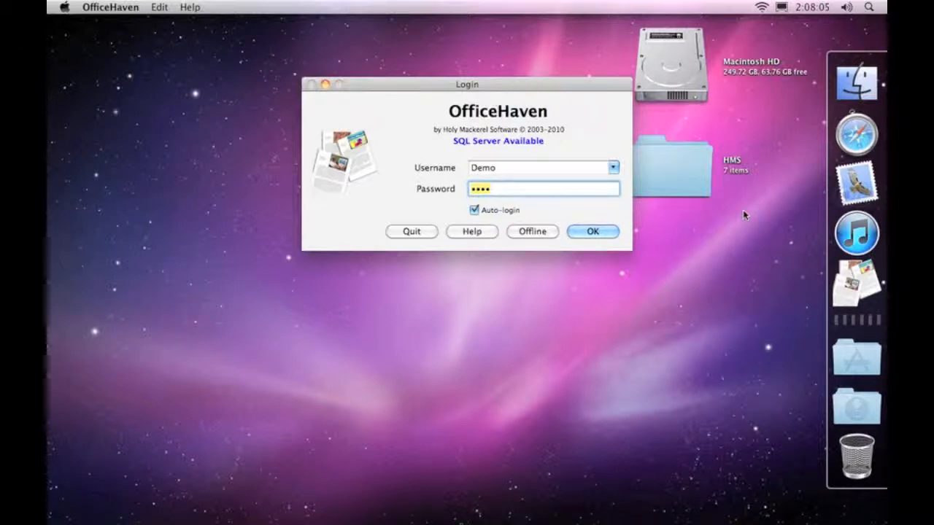
pyautogui.moveTo(753, 290)
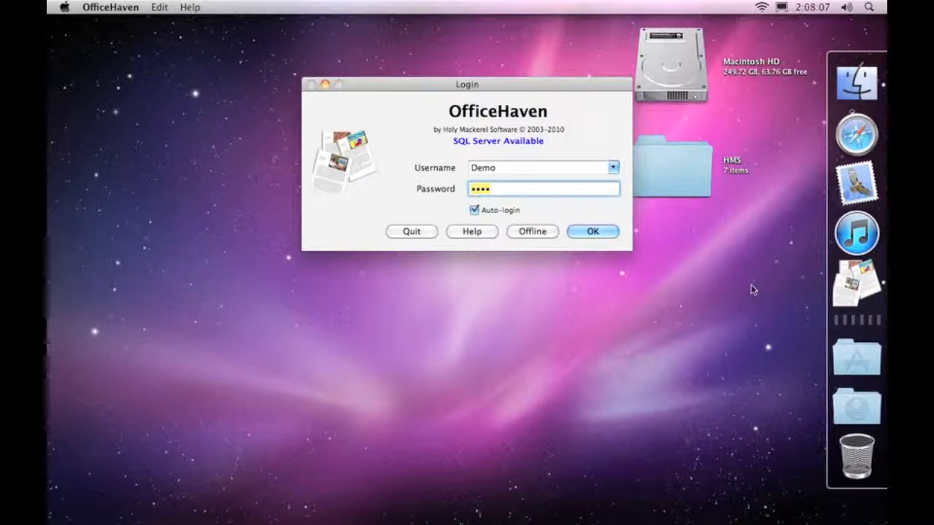
pyautogui.moveTo(705, 303)
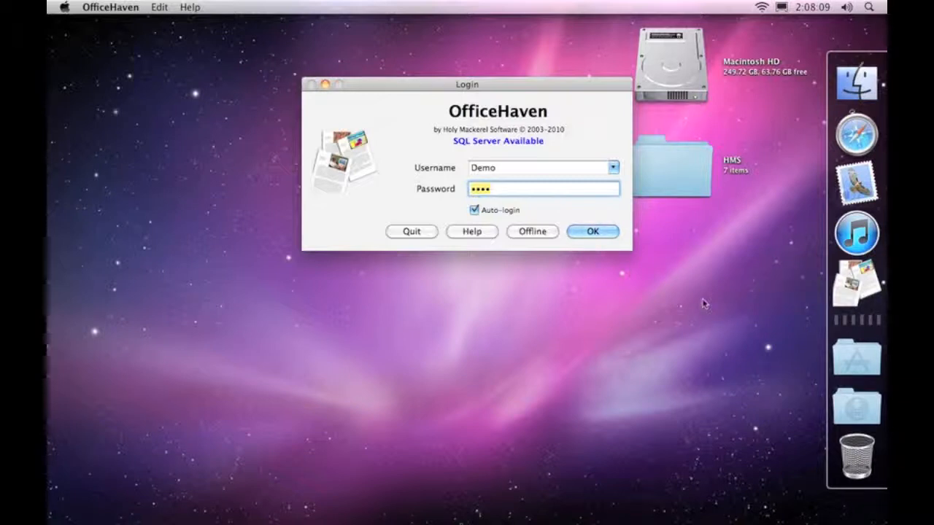
pyautogui.moveTo(669, 275)
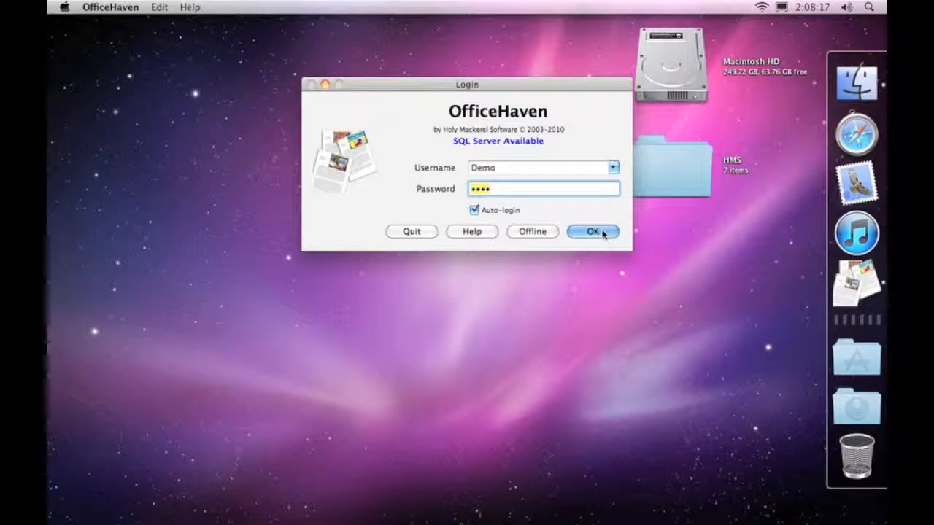
# Log in with the Demo account, close TwitHaven messages, and move the Menu window lower.
pyautogui.click(592, 231)
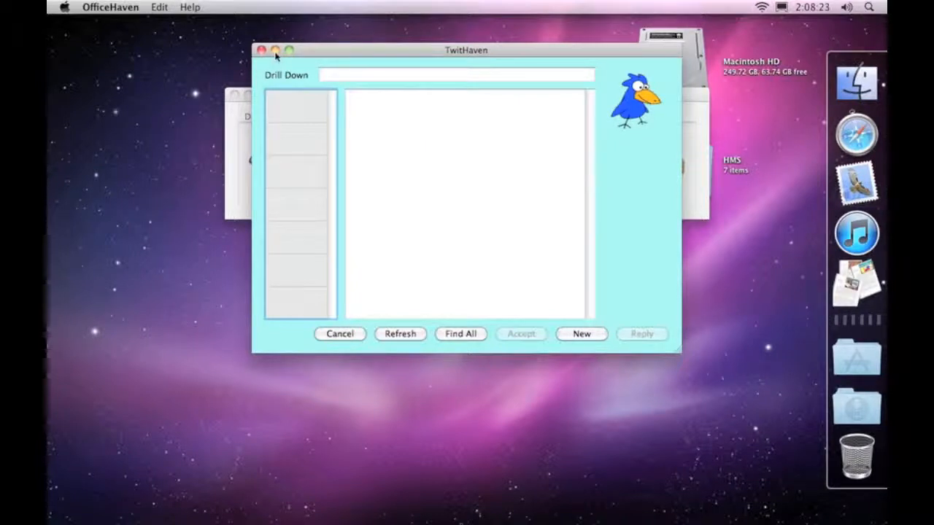
pyautogui.click(400, 334)
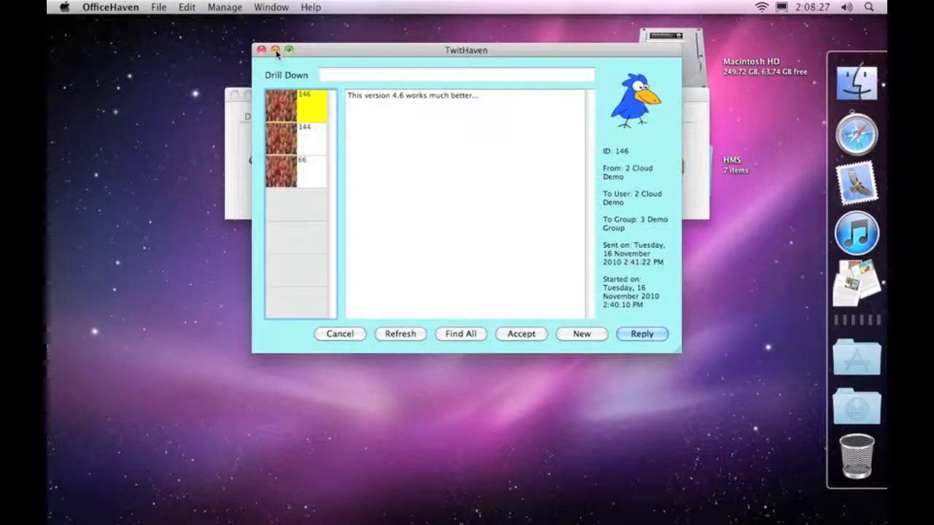
pyautogui.click(261, 50)
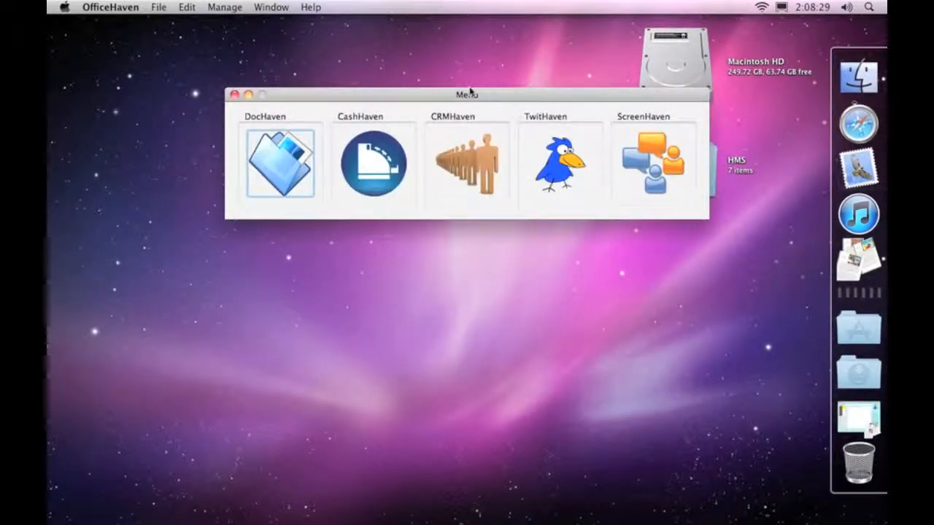
pyautogui.moveTo(466, 93); pyautogui.dragTo(465, 120)
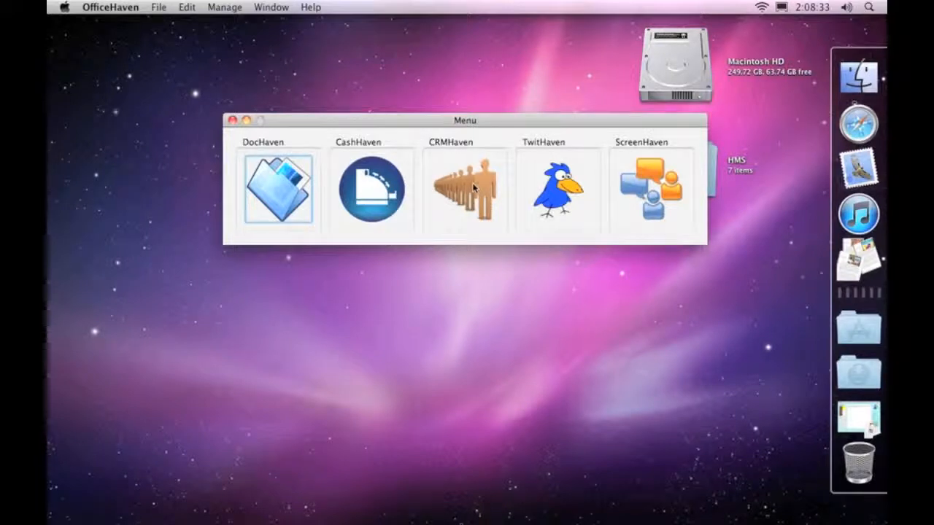
# Launch CRMHaven from the Menu window to show the 78-client list.
pyautogui.doubleClick(465, 189)
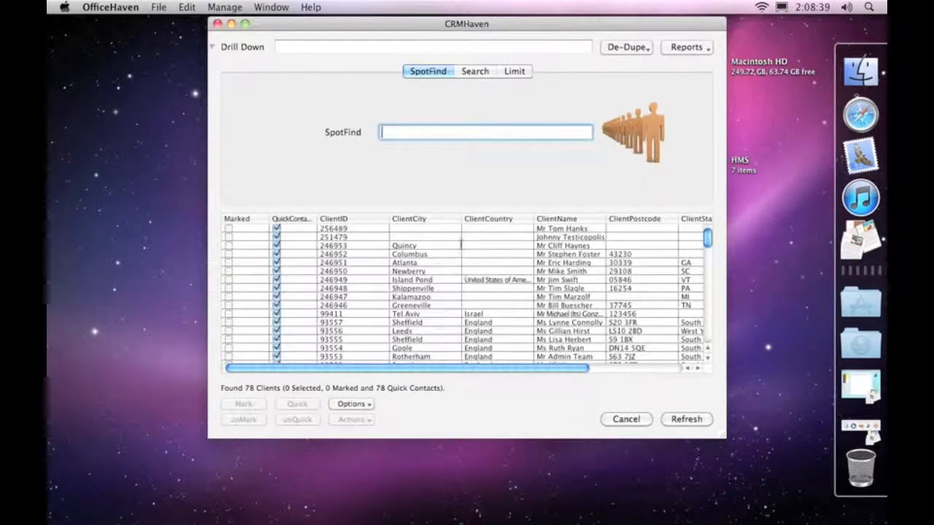
pyautogui.moveTo(386, 248)
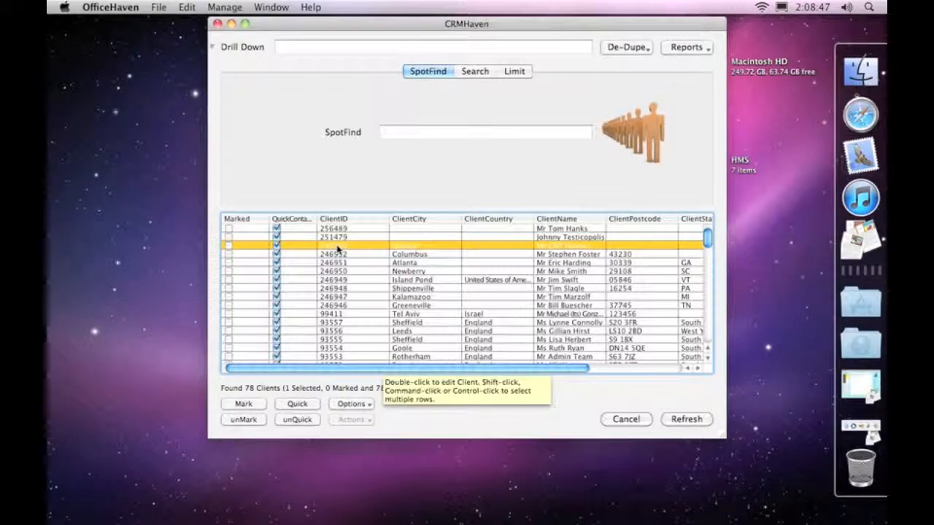
pyautogui.moveTo(310, 220)
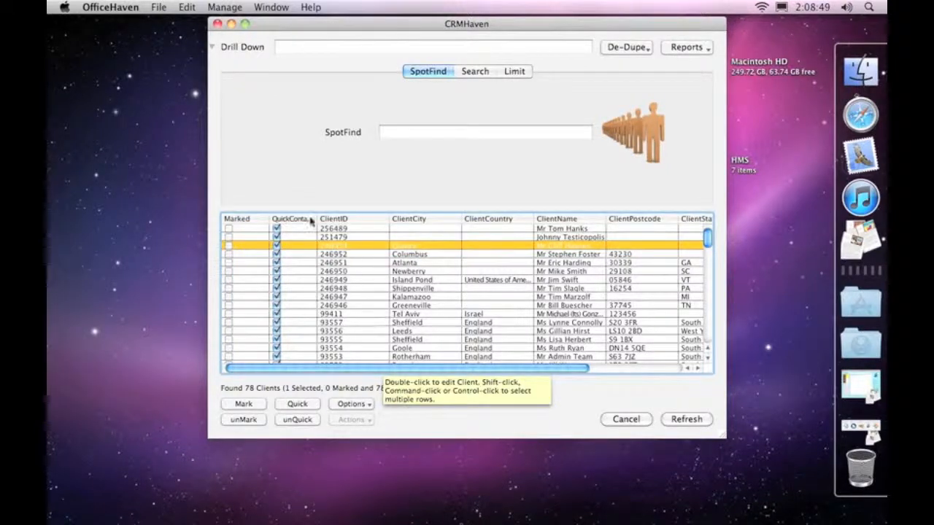
pyautogui.moveTo(580, 225)
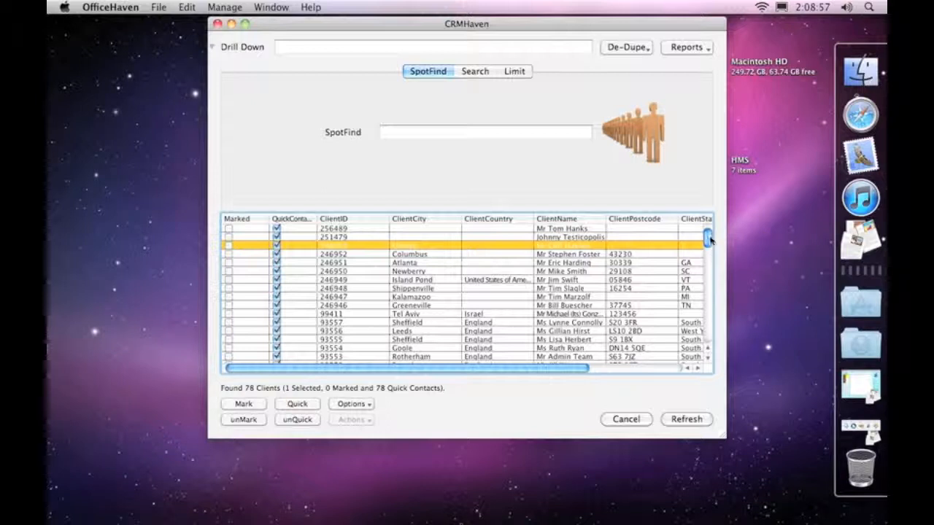
pyautogui.moveTo(715, 223)
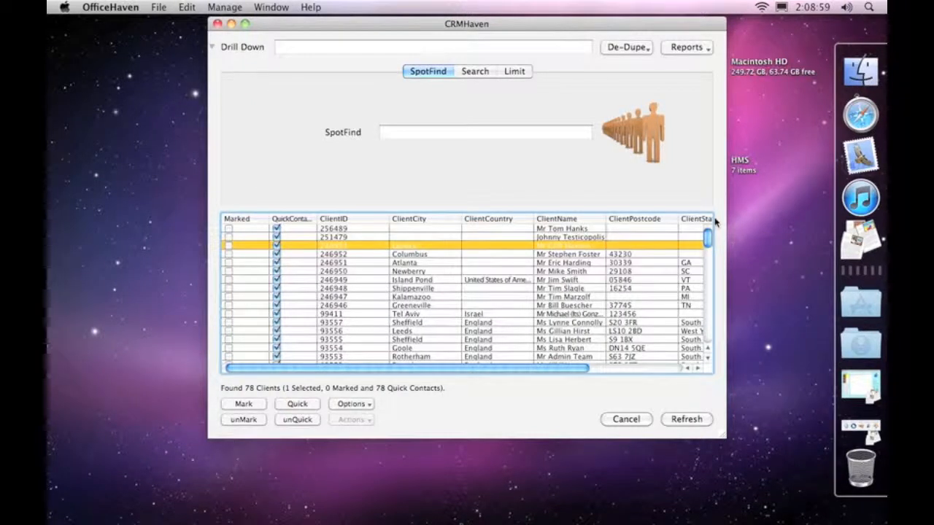
pyautogui.moveTo(330, 128)
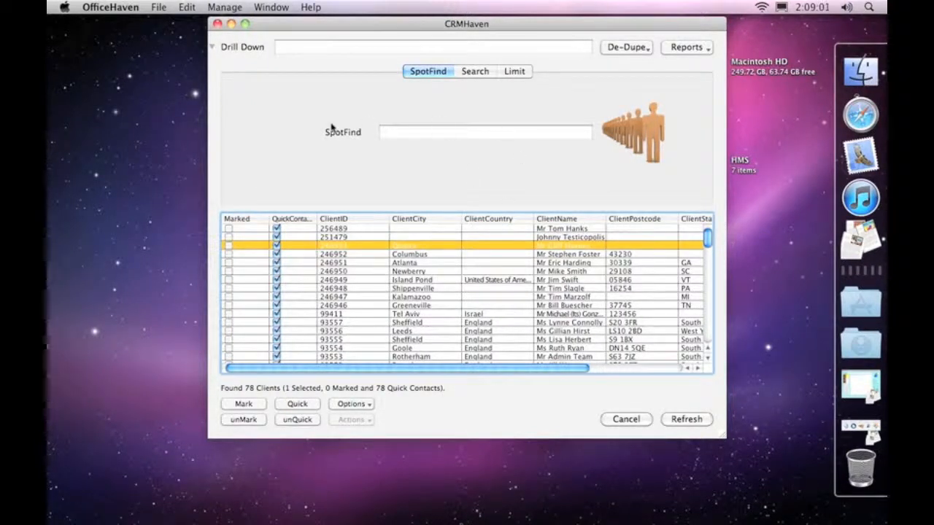
pyautogui.moveTo(362, 148)
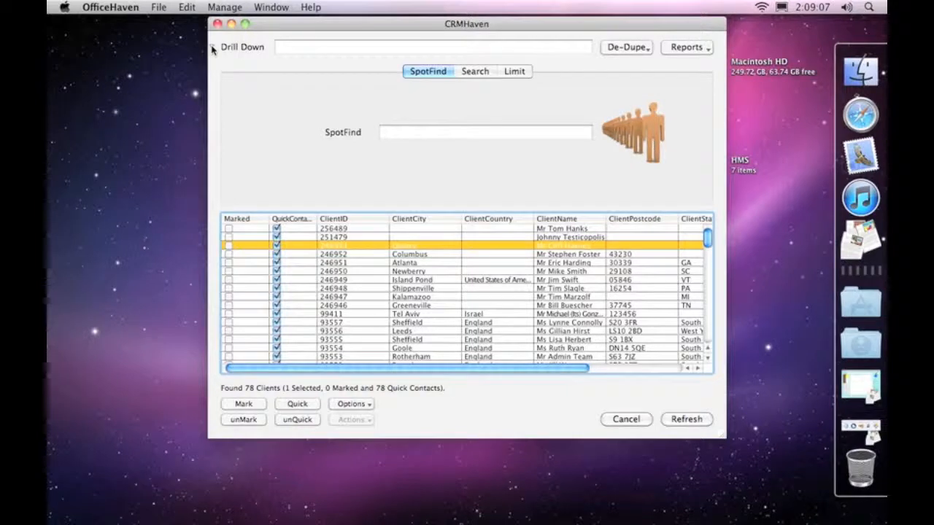
# Collapse the Drill Down search area and zoom the client window to full screen.
pyautogui.click(213, 50)
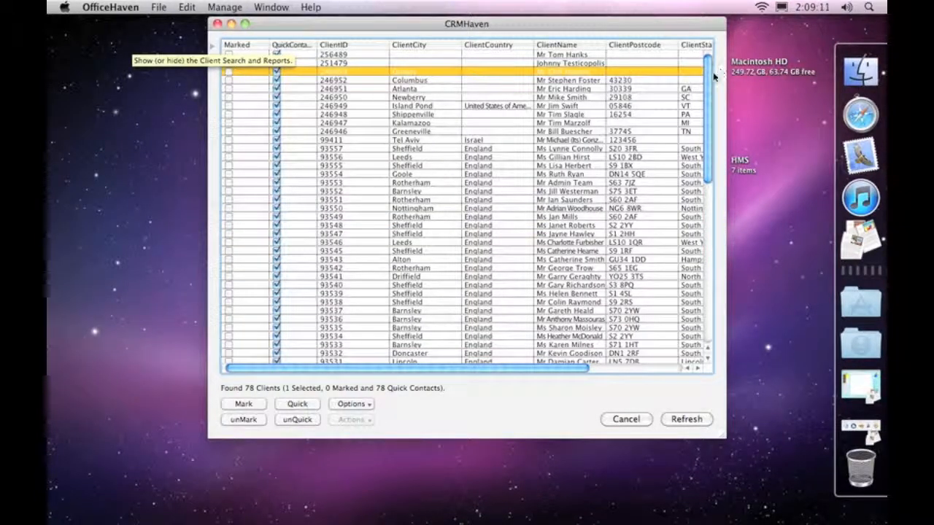
pyautogui.scroll(-3)
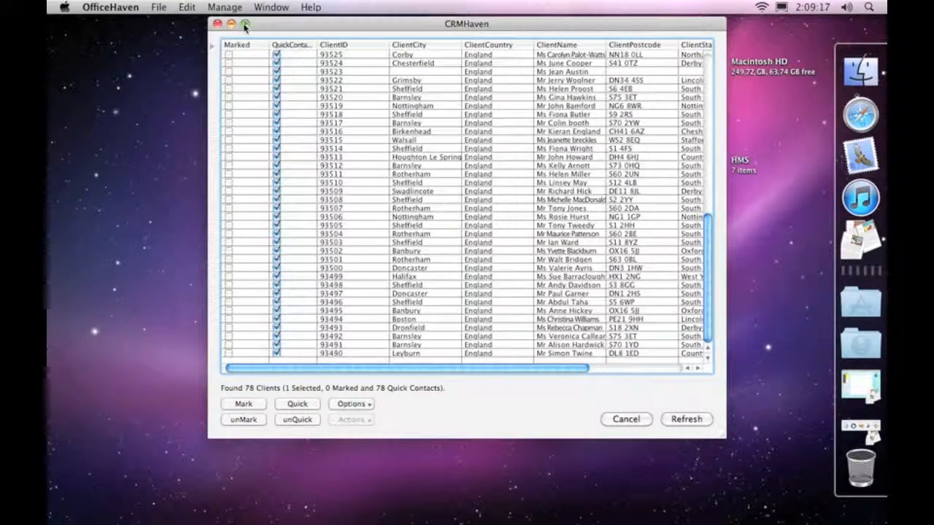
pyautogui.click(245, 24)
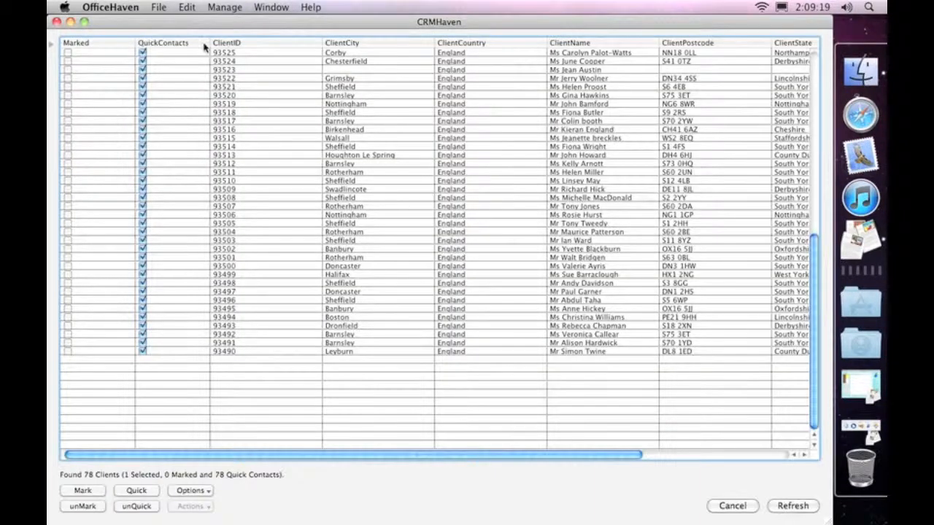
pyautogui.scroll(3)
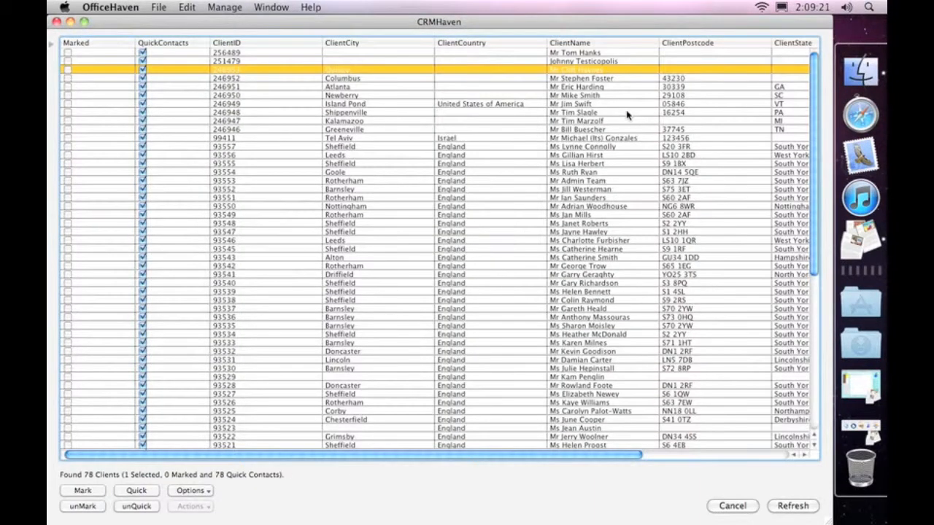
pyautogui.moveTo(222, 103)
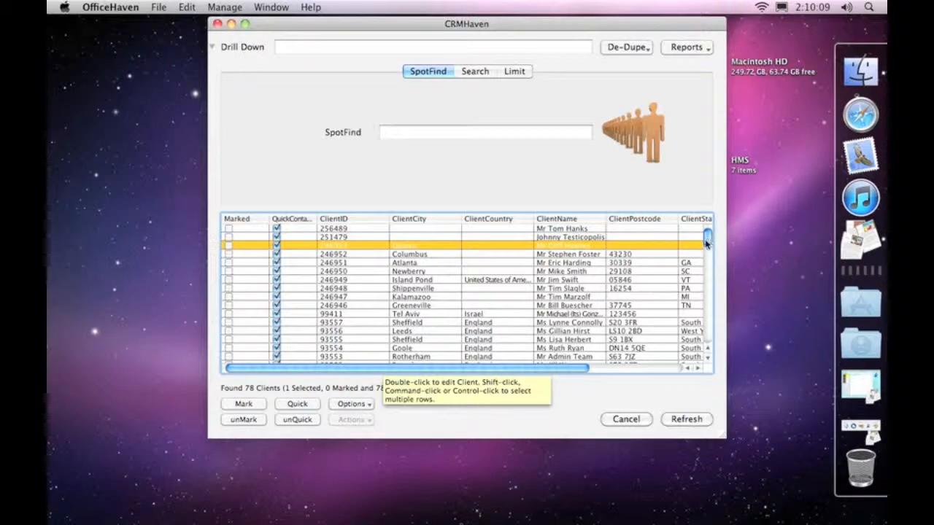
pyautogui.moveTo(353, 248)
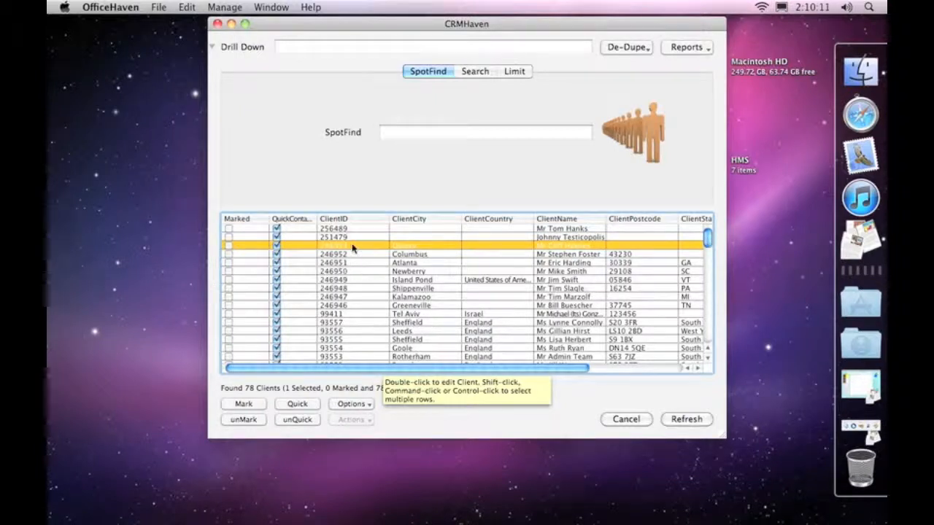
pyautogui.moveTo(442, 222)
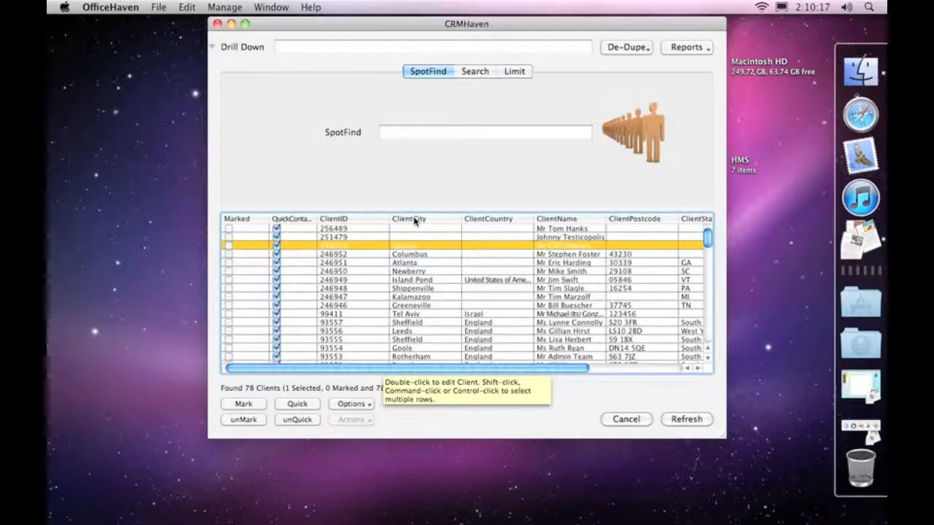
# Sort the clients by ClientCity, ClientCountry, ClientName, and finally ClientID.
pyautogui.click(410, 219)
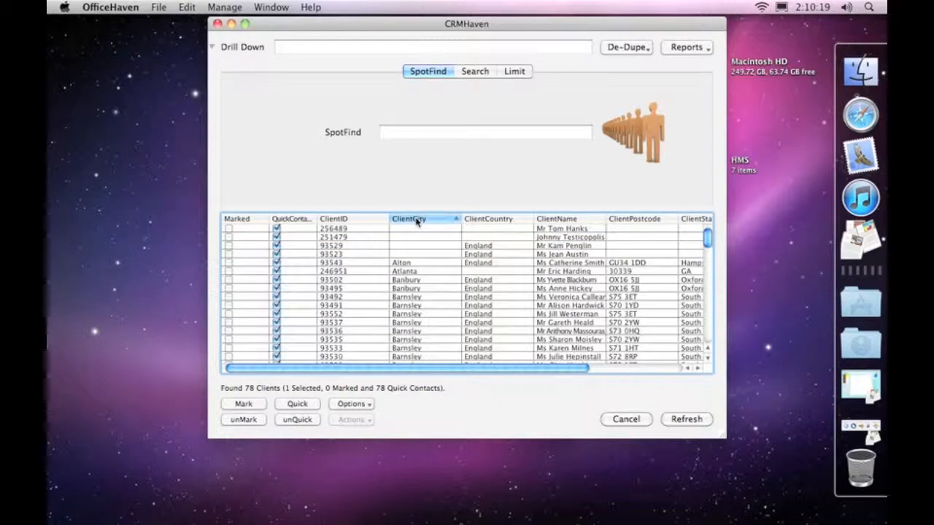
pyautogui.click(488, 219)
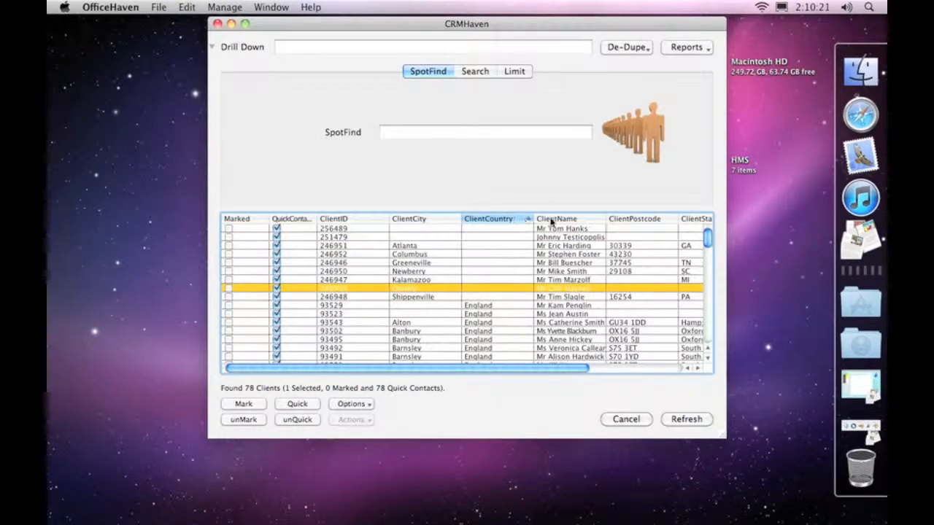
pyautogui.click(556, 219)
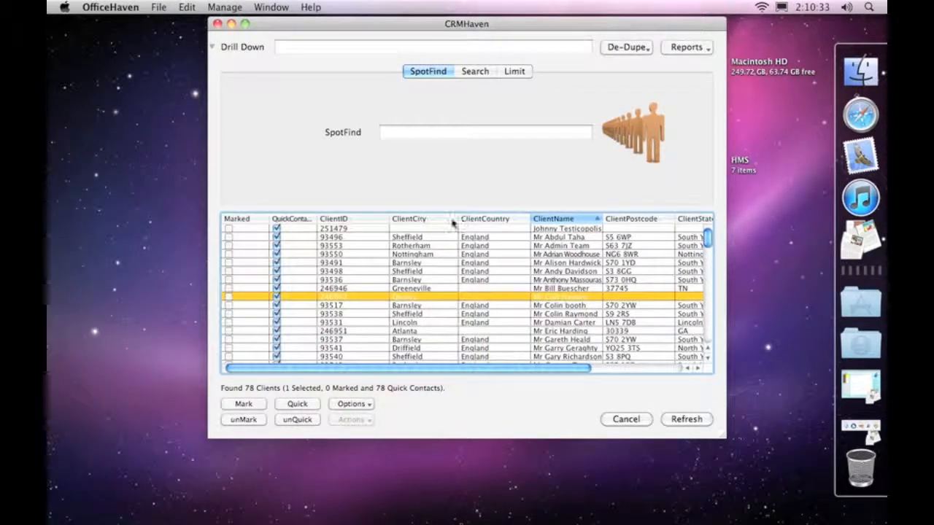
pyautogui.click(333, 219)
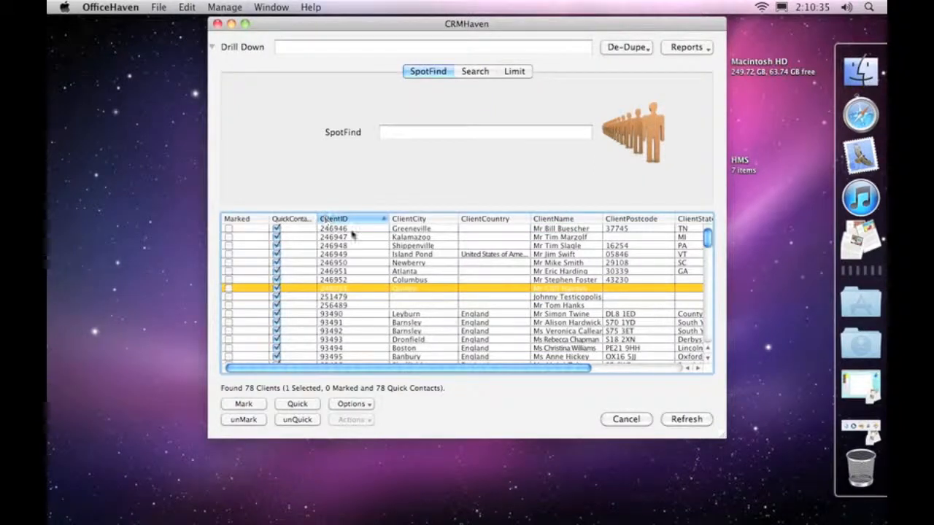
pyautogui.moveTo(358, 250)
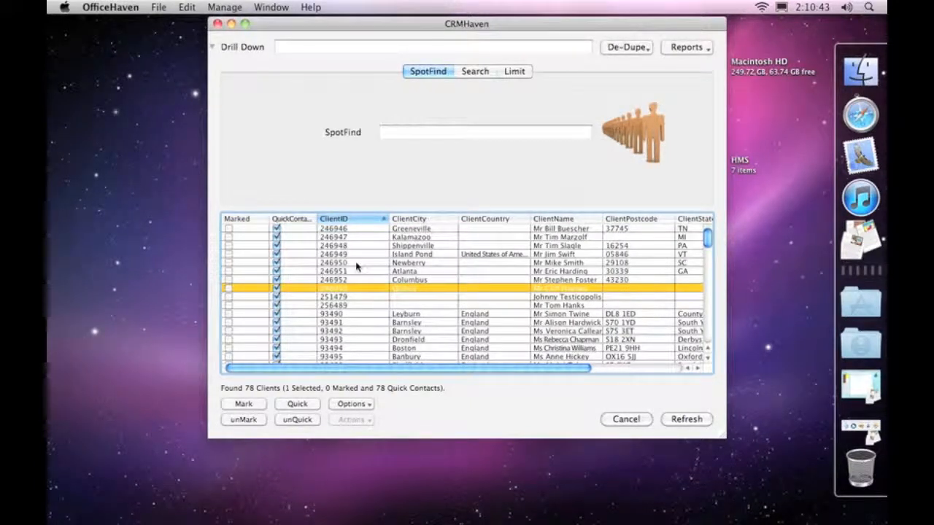
pyautogui.moveTo(352, 291)
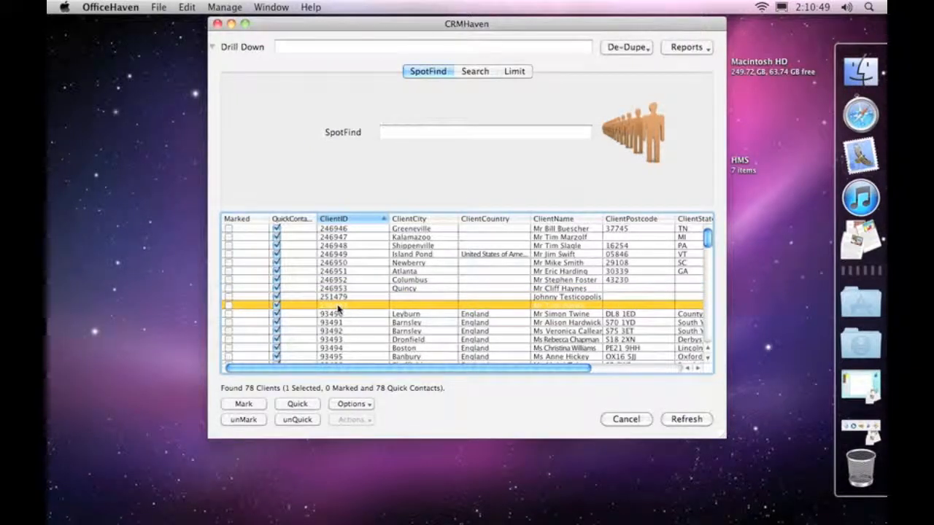
pyautogui.doubleClick(332, 297)
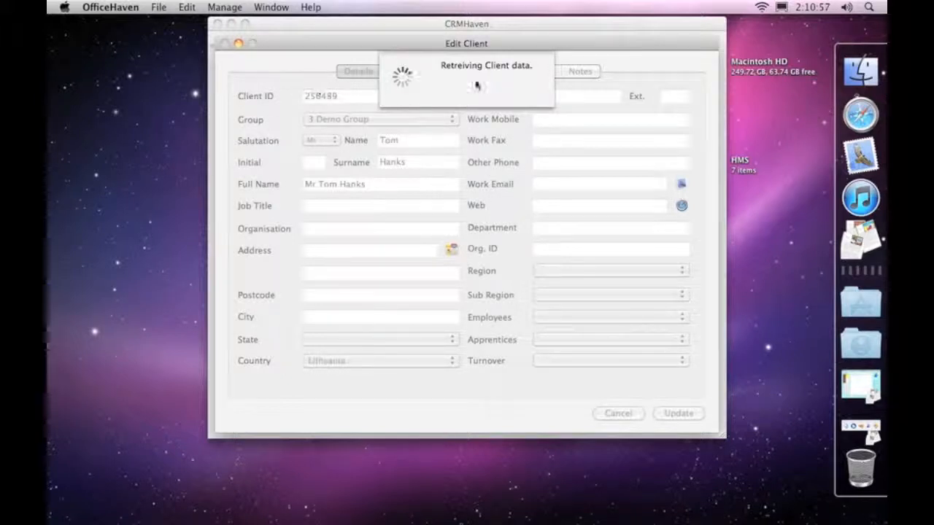
pyautogui.moveTo(520, 213)
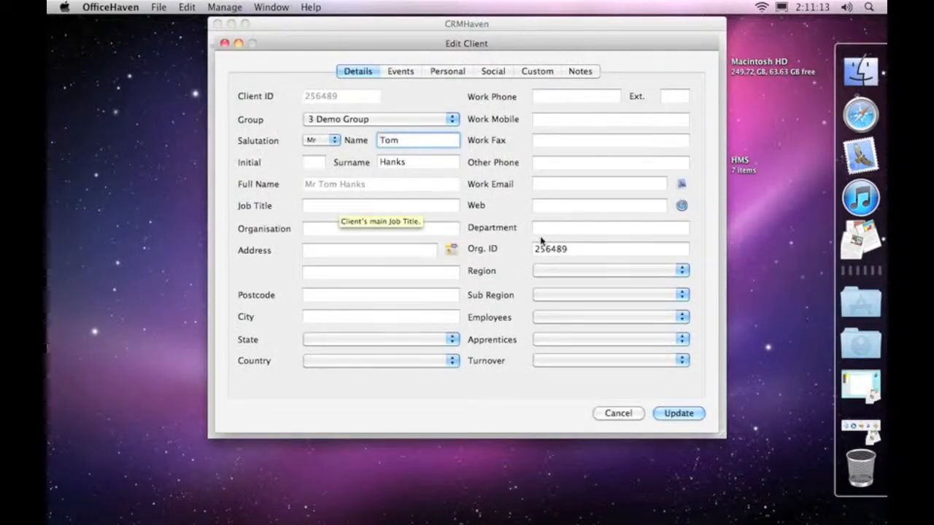
pyautogui.click(400, 71)
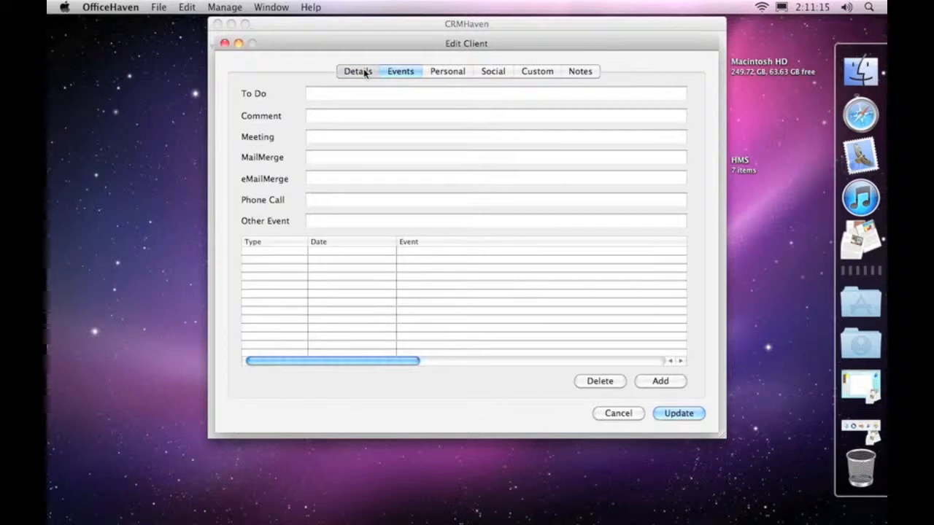
pyautogui.click(357, 71)
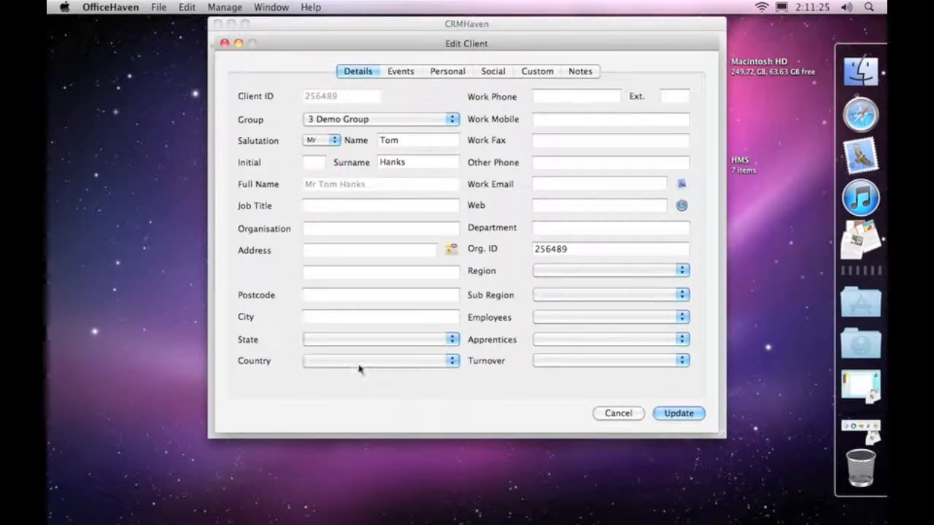
pyautogui.moveTo(610, 327)
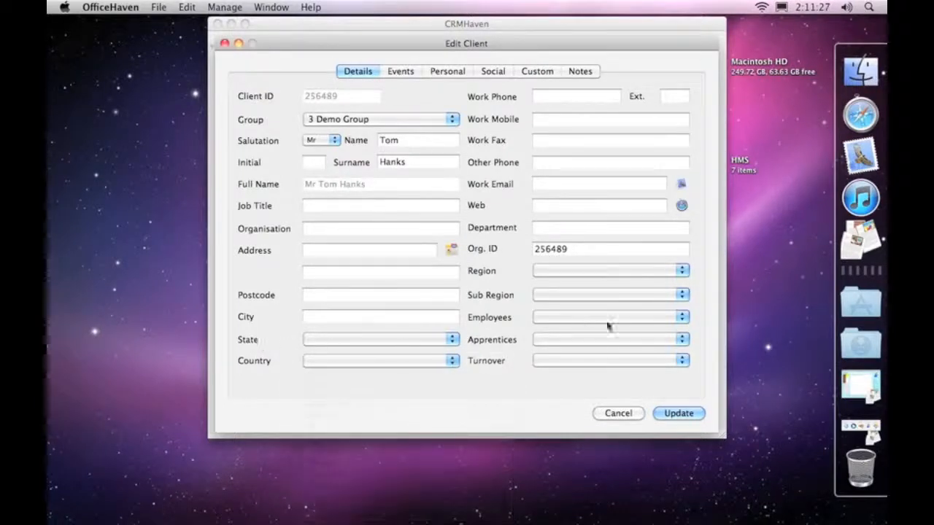
pyautogui.click(679, 295)
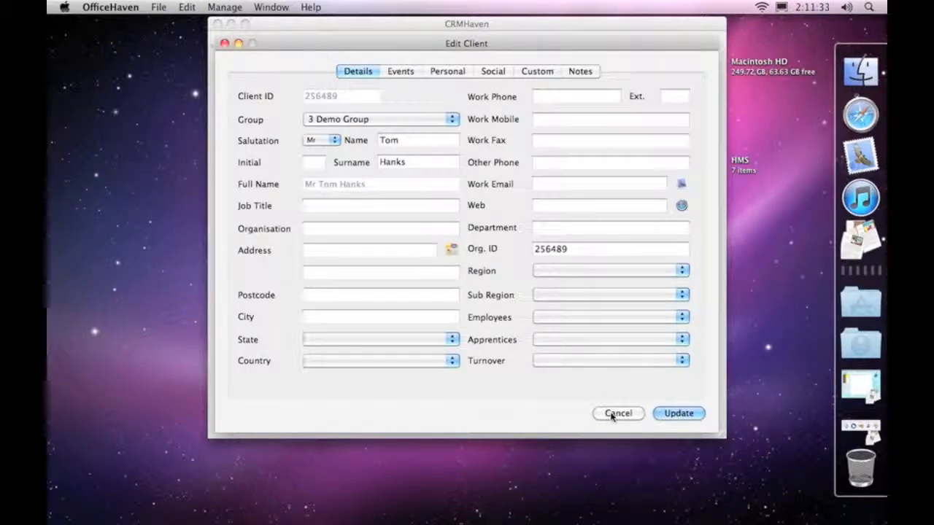
pyautogui.click(617, 412)
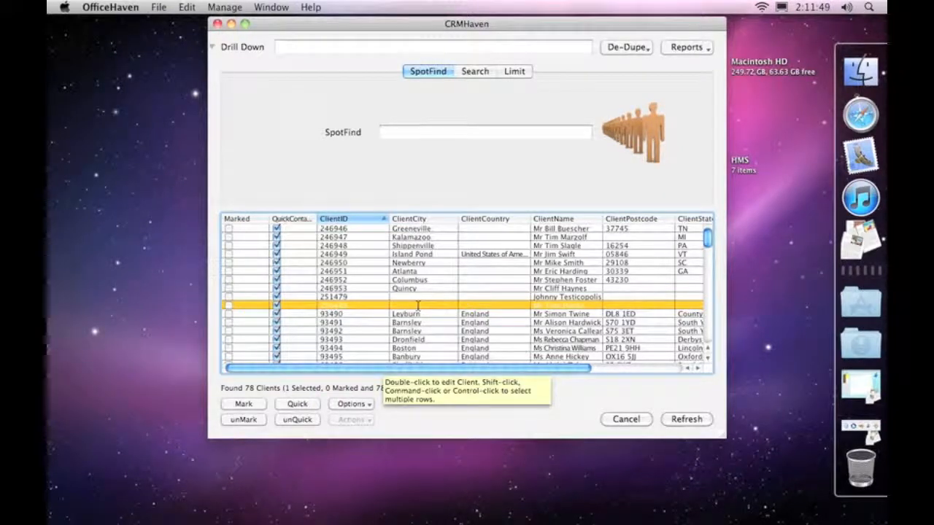
pyautogui.moveTo(469, 306)
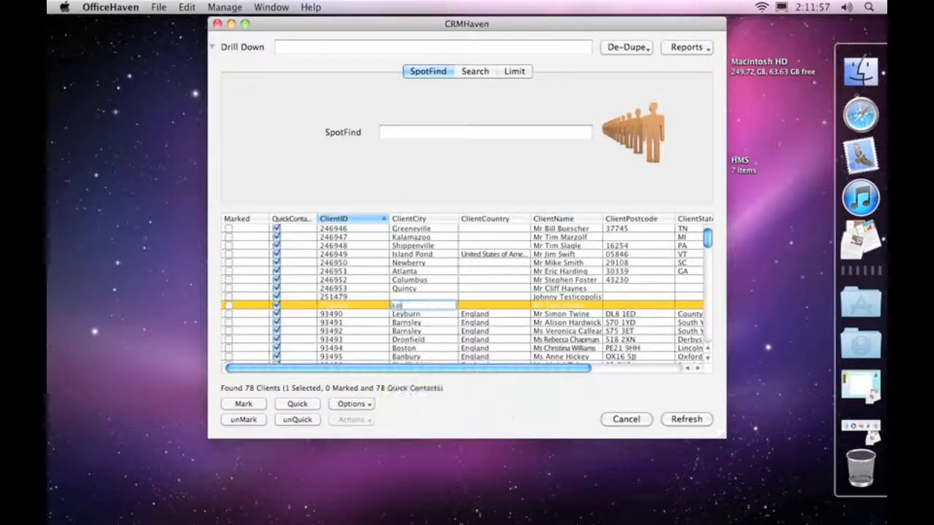
# Enter London as Tom Hanks's city and confirm Stephen Foster's postcode edit.
pyautogui.write('London')
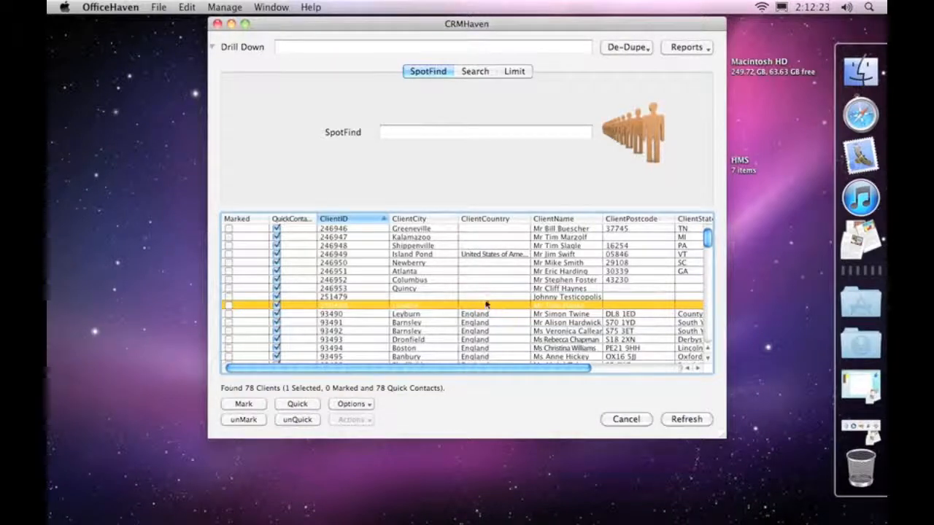
pyautogui.moveTo(492, 259)
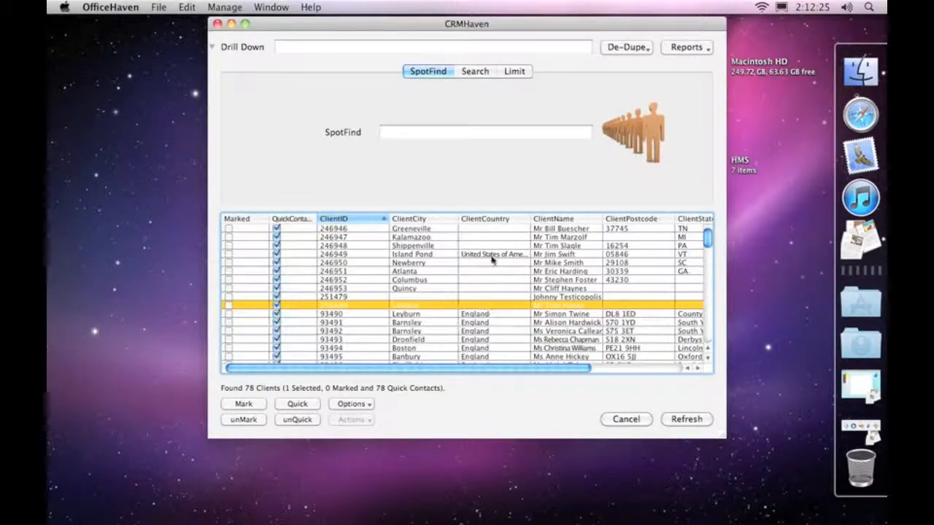
pyautogui.moveTo(474, 307)
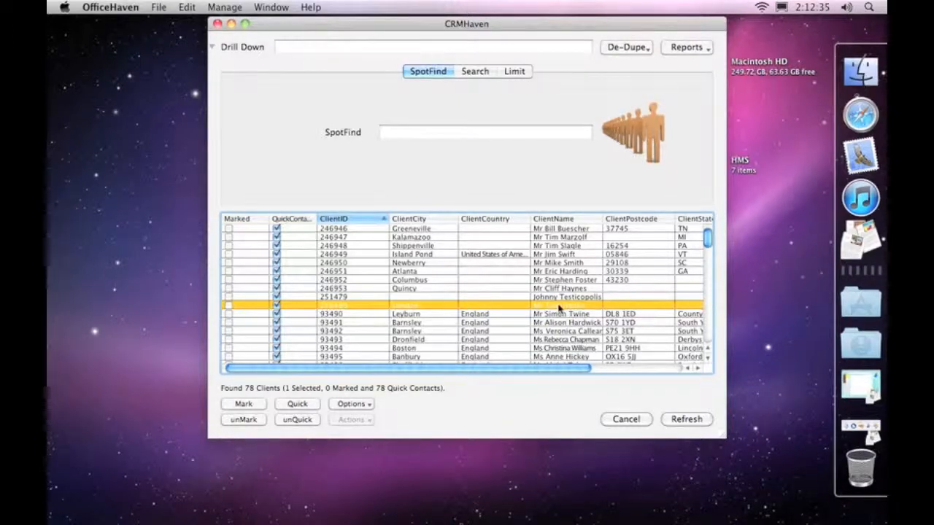
pyautogui.moveTo(561, 313)
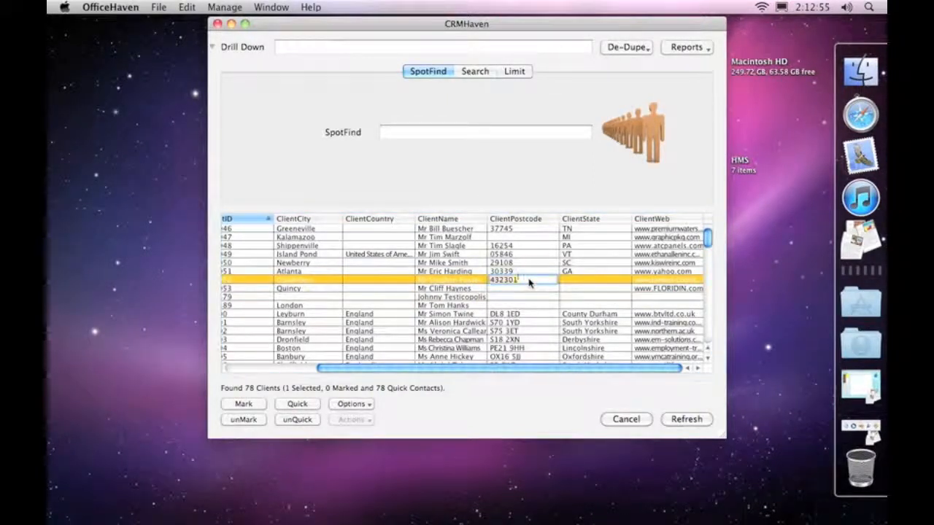
pyautogui.press('backspace')
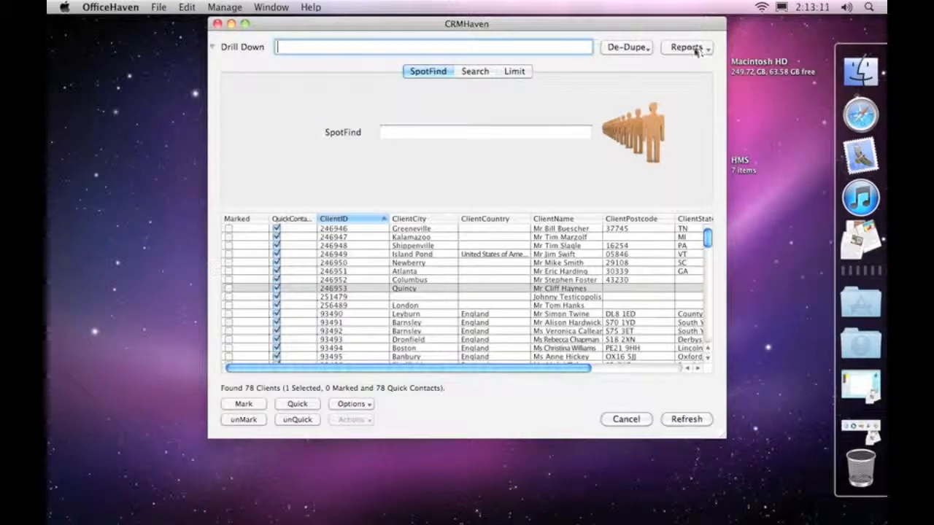
pyautogui.click(685, 47)
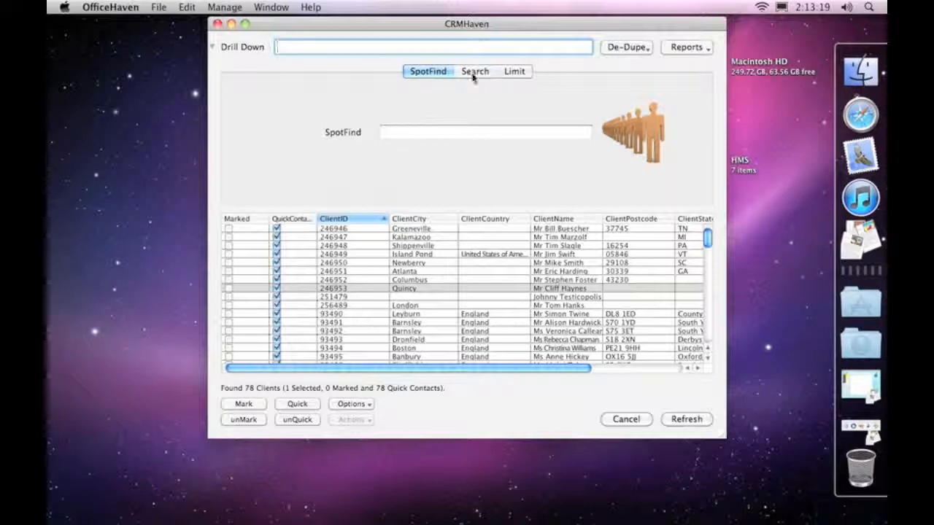
pyautogui.click(475, 71)
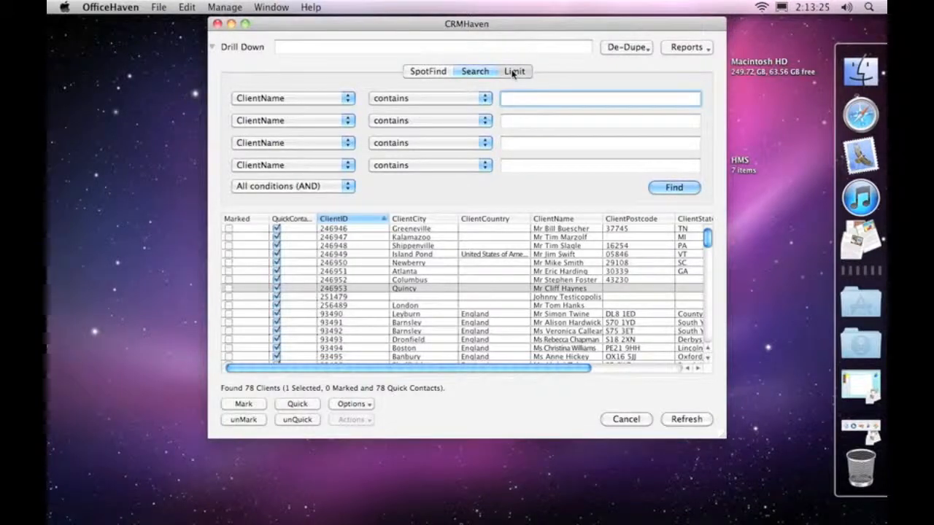
pyautogui.click(514, 71)
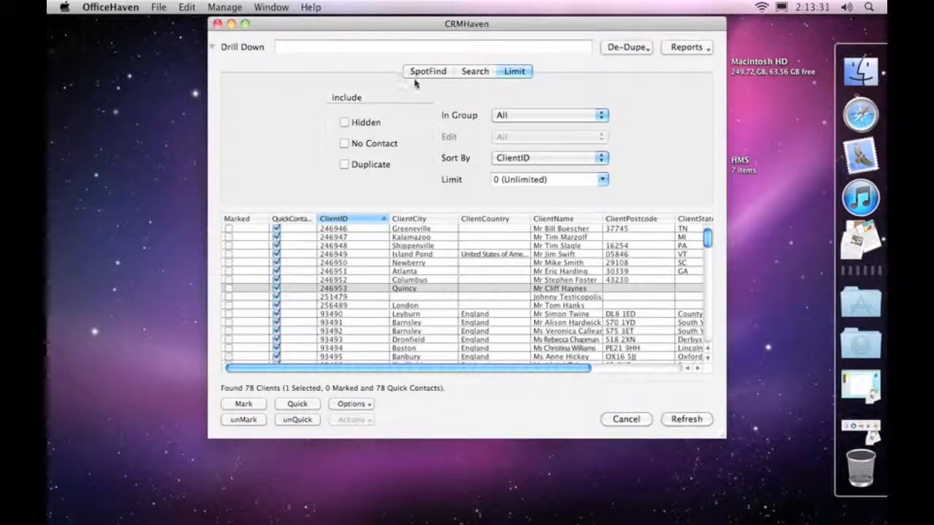
pyautogui.click(427, 71)
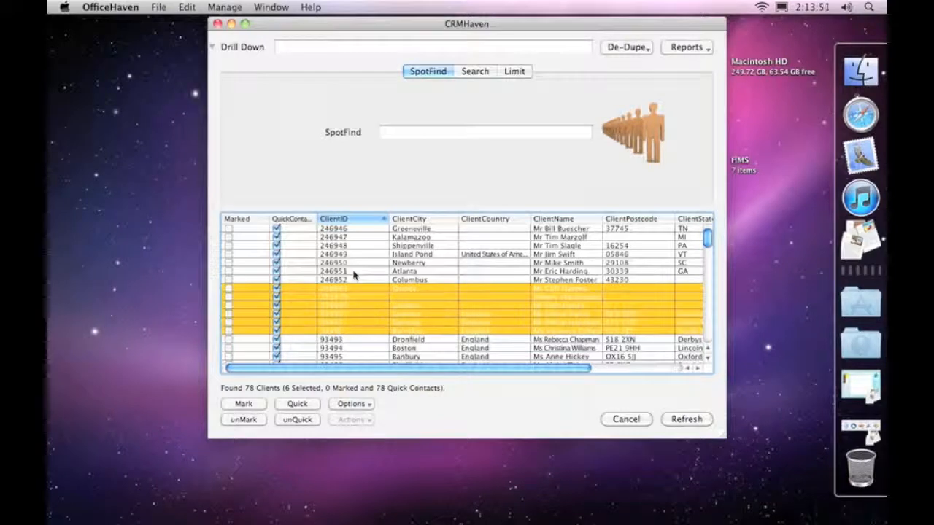
pyautogui.moveTo(350, 255)
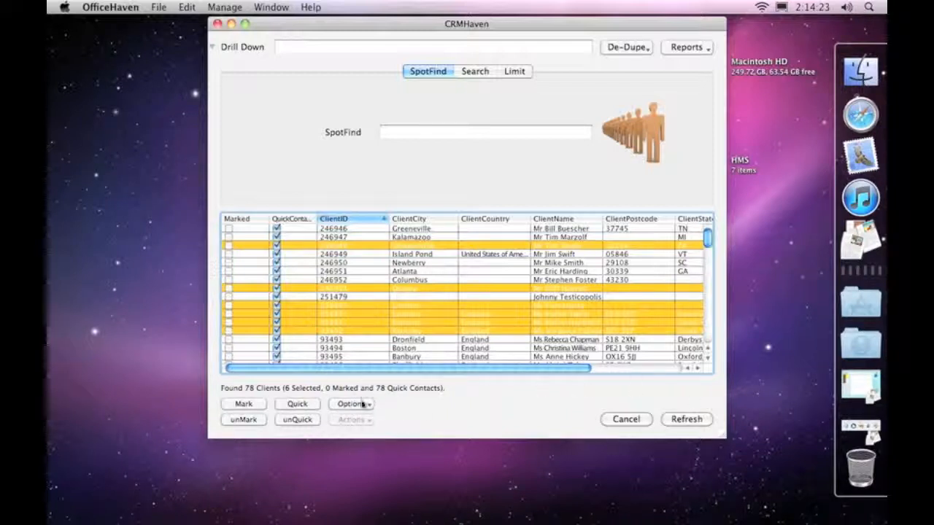
pyautogui.moveTo(521, 175)
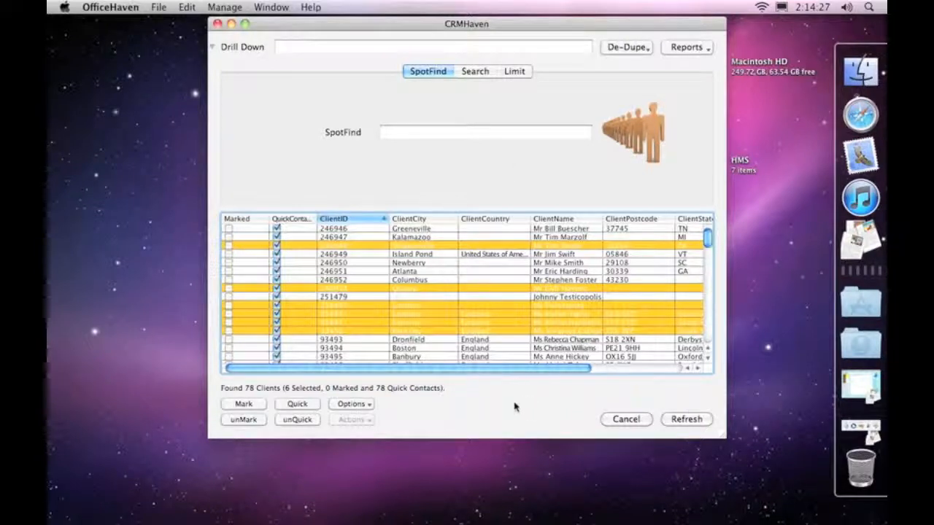
pyautogui.moveTo(481, 306)
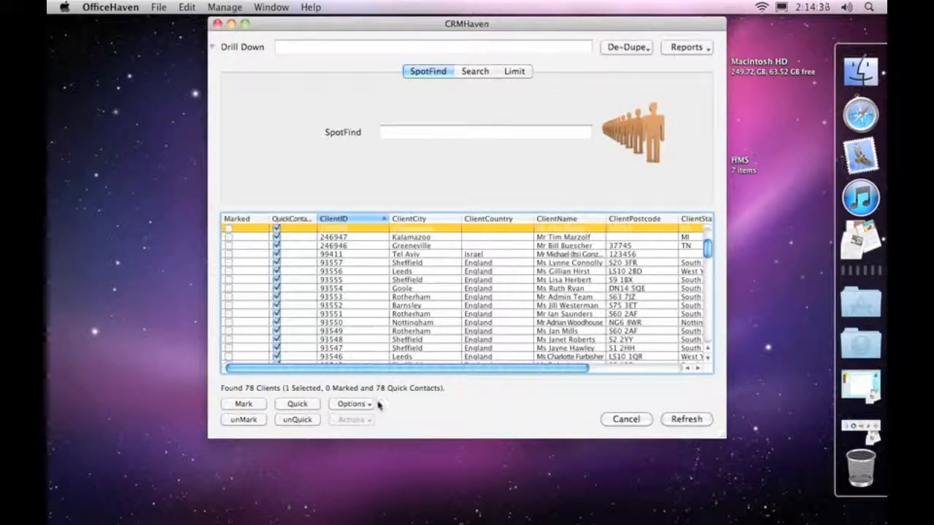
# Open and dismiss the Options menu, then mark the top client to enable Actions.
pyautogui.click(353, 404)
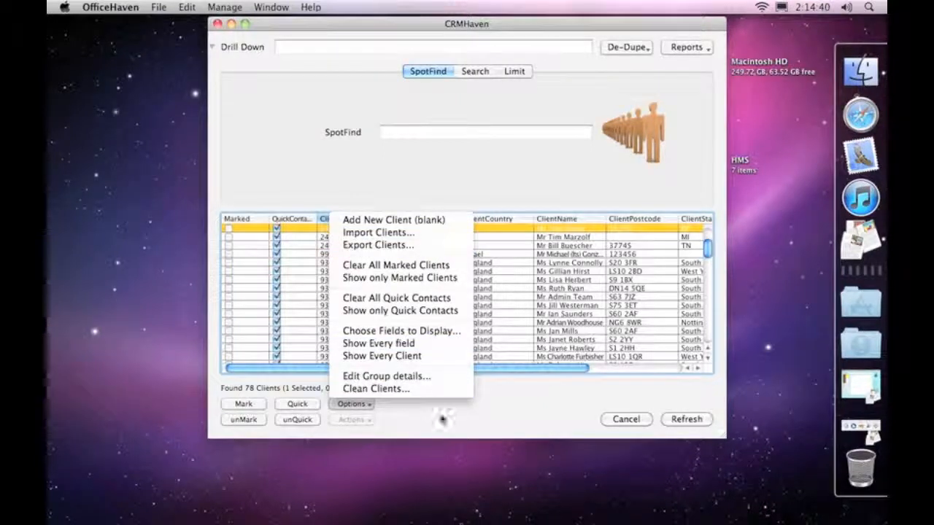
pyautogui.moveTo(440, 419)
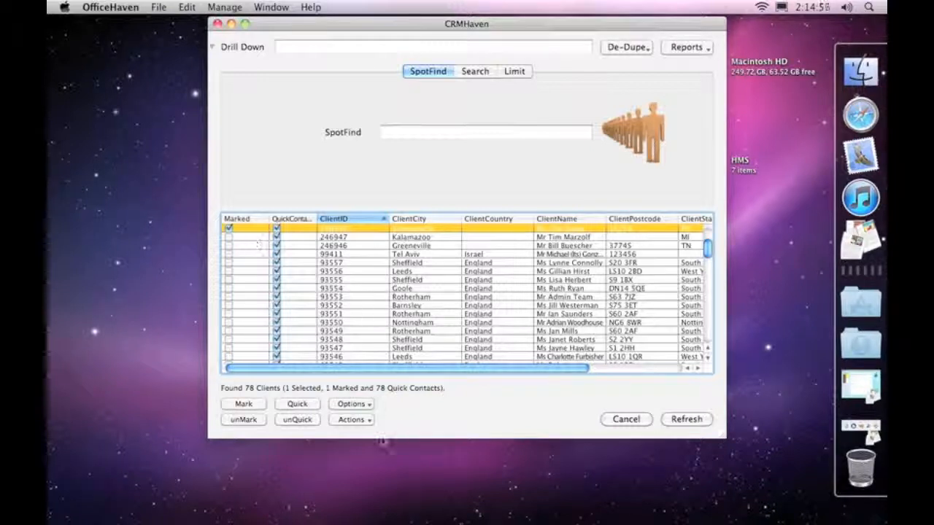
pyautogui.click(351, 420)
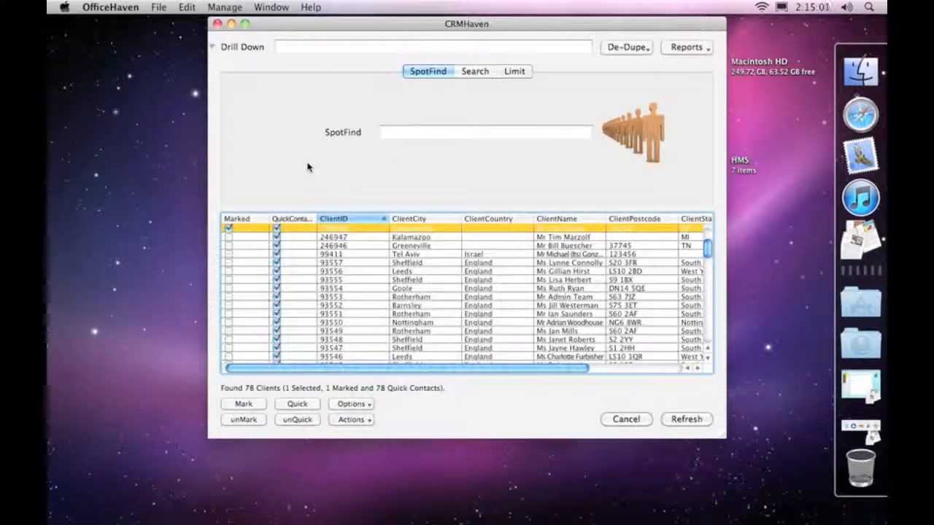
pyautogui.moveTo(372, 153)
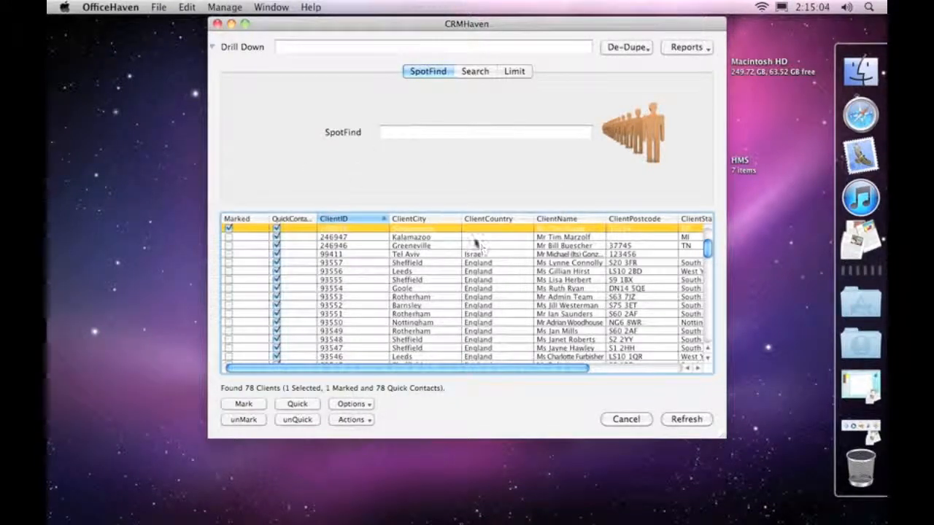
pyautogui.moveTo(415, 156)
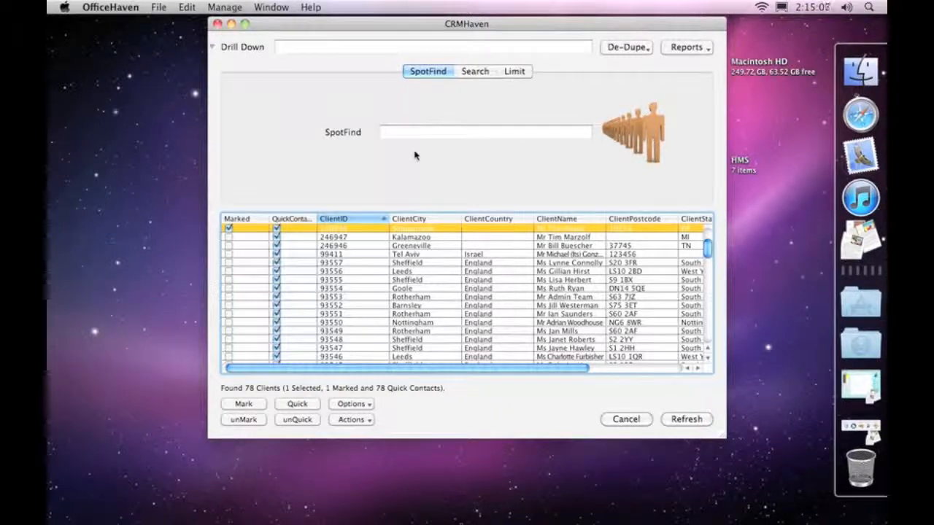
pyautogui.moveTo(461, 156)
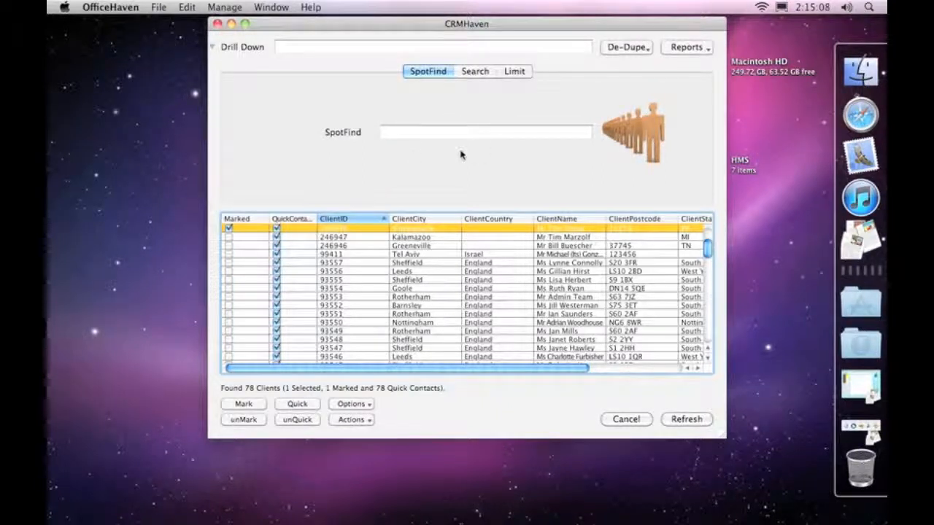